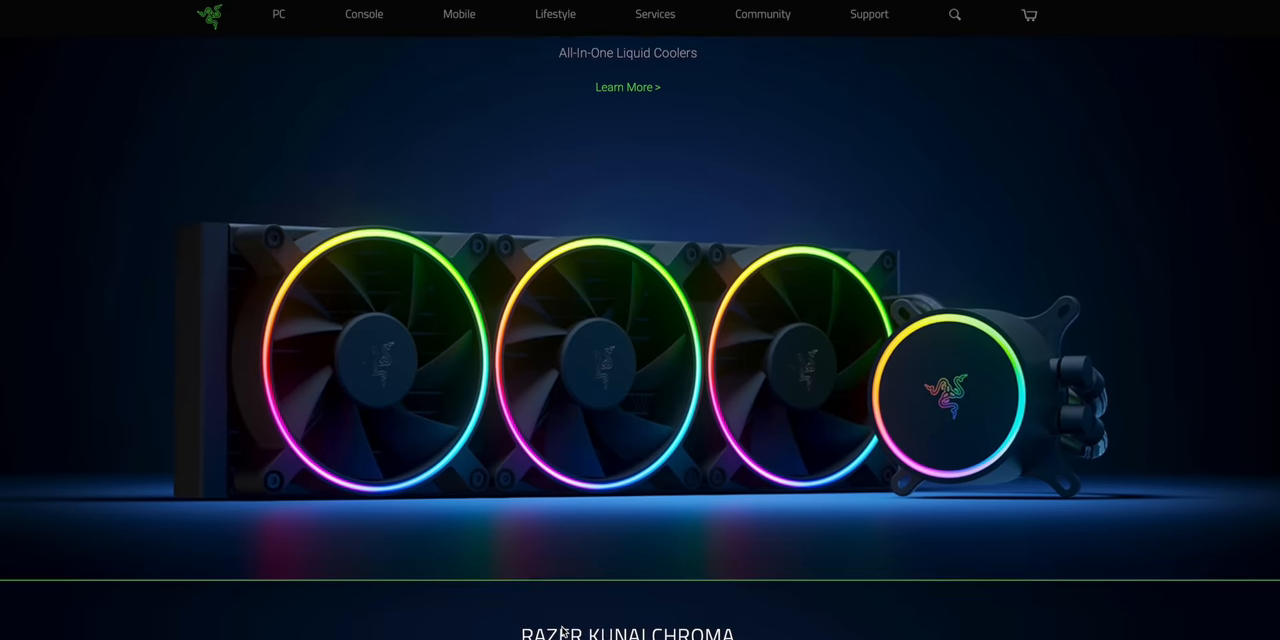
# Scroll the Razer homepage down past the liquid coolers to the PWM PC Fan Controller.
pyautogui.scroll(-3)
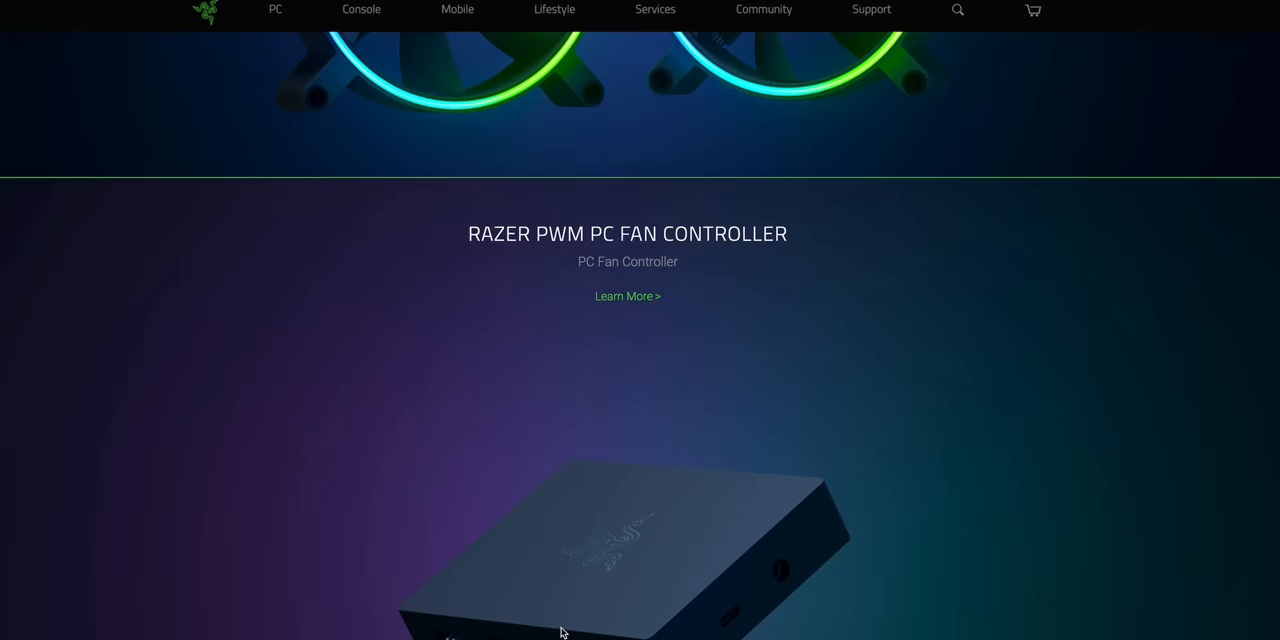
pyautogui.scroll(-3)
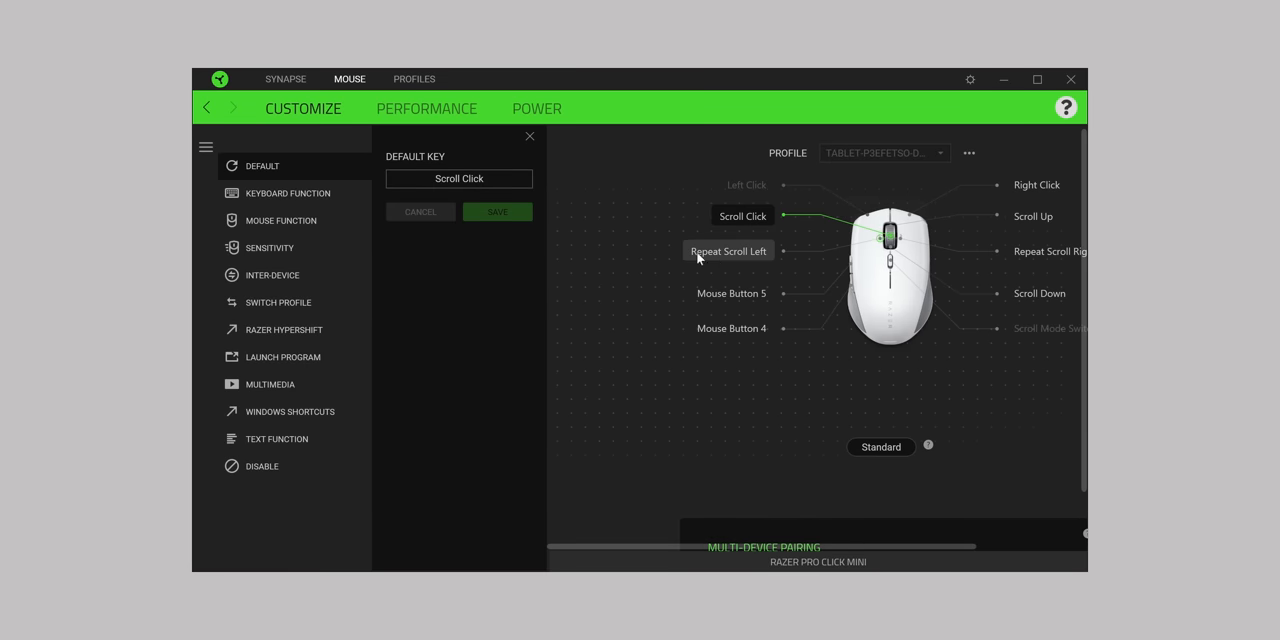
# Open the Pro Click Mini's Mouse Button 4 Default Key panel on the Customize tab.
pyautogui.click(732, 328)
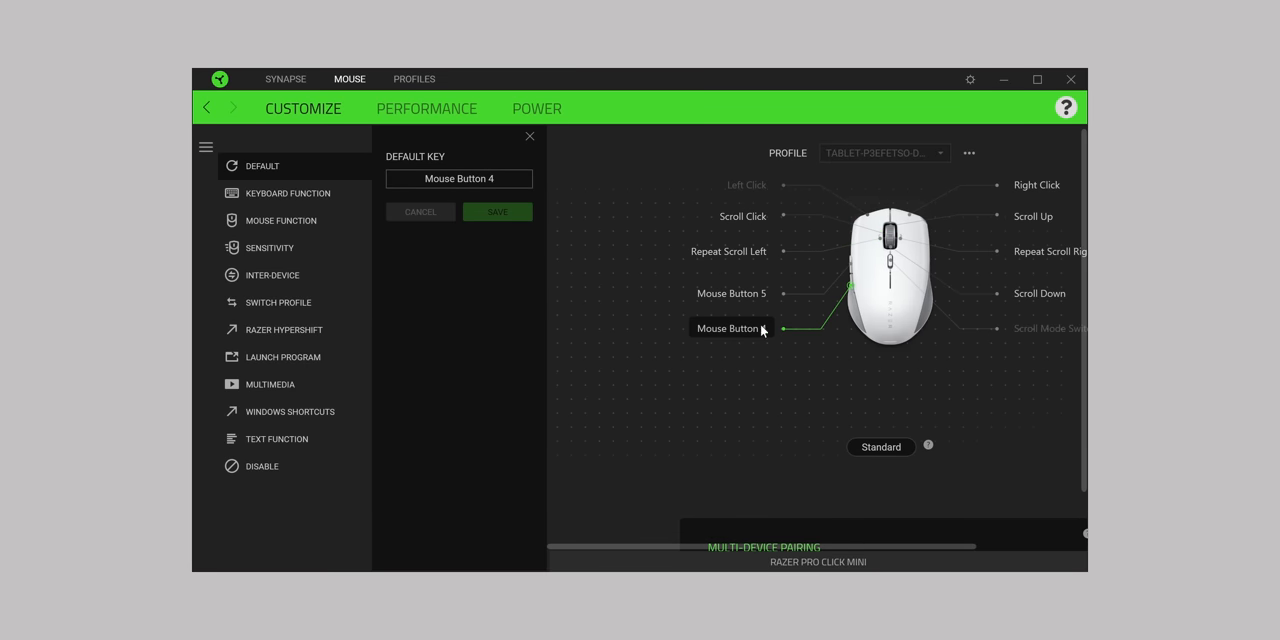
pyautogui.click(1033, 216)
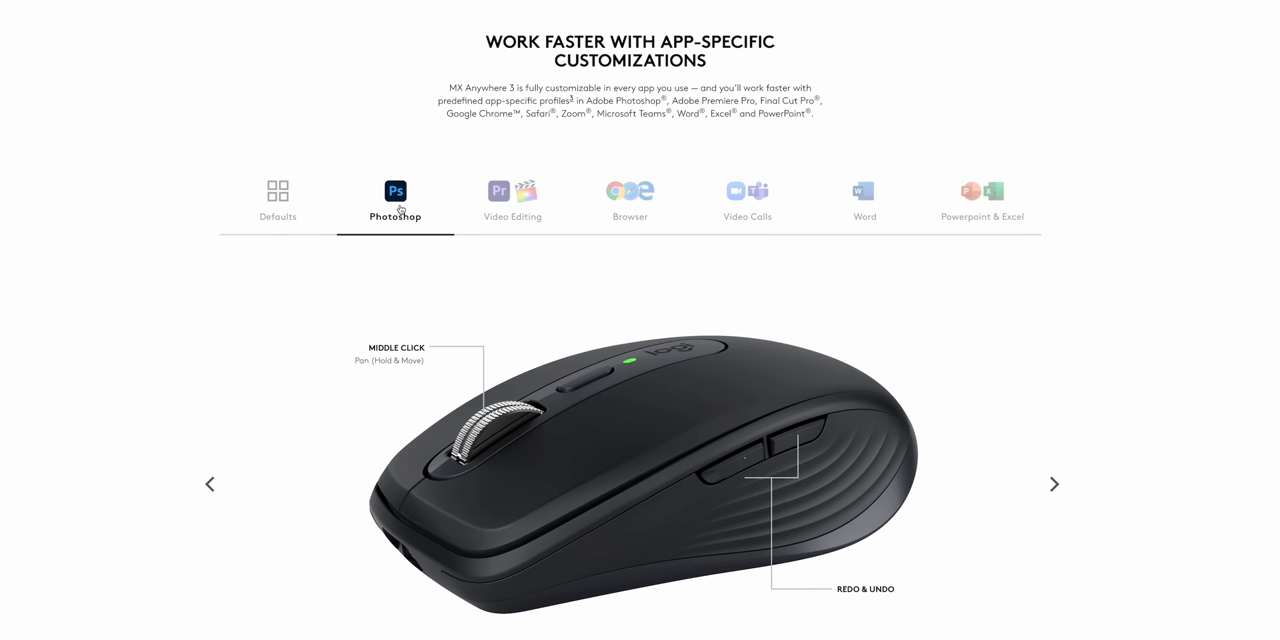
# Browse the MX Anywhere 3 Video Editing, Browser and Video Calls customization tabs.
pyautogui.click(512, 198)
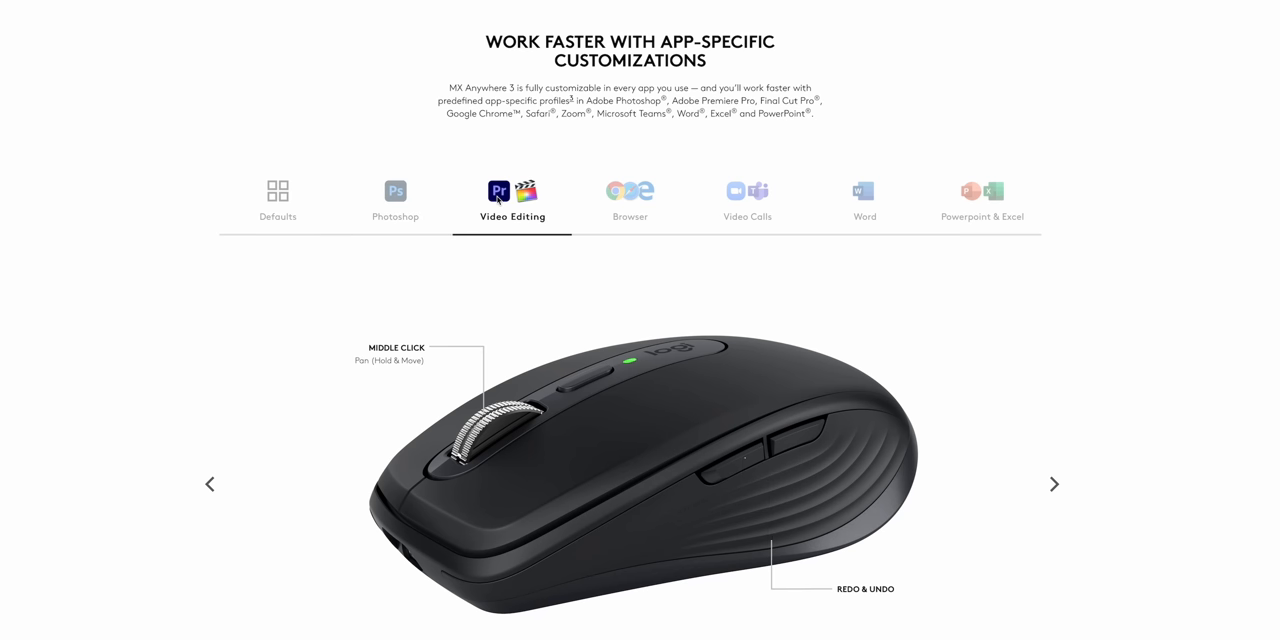
pyautogui.click(629, 195)
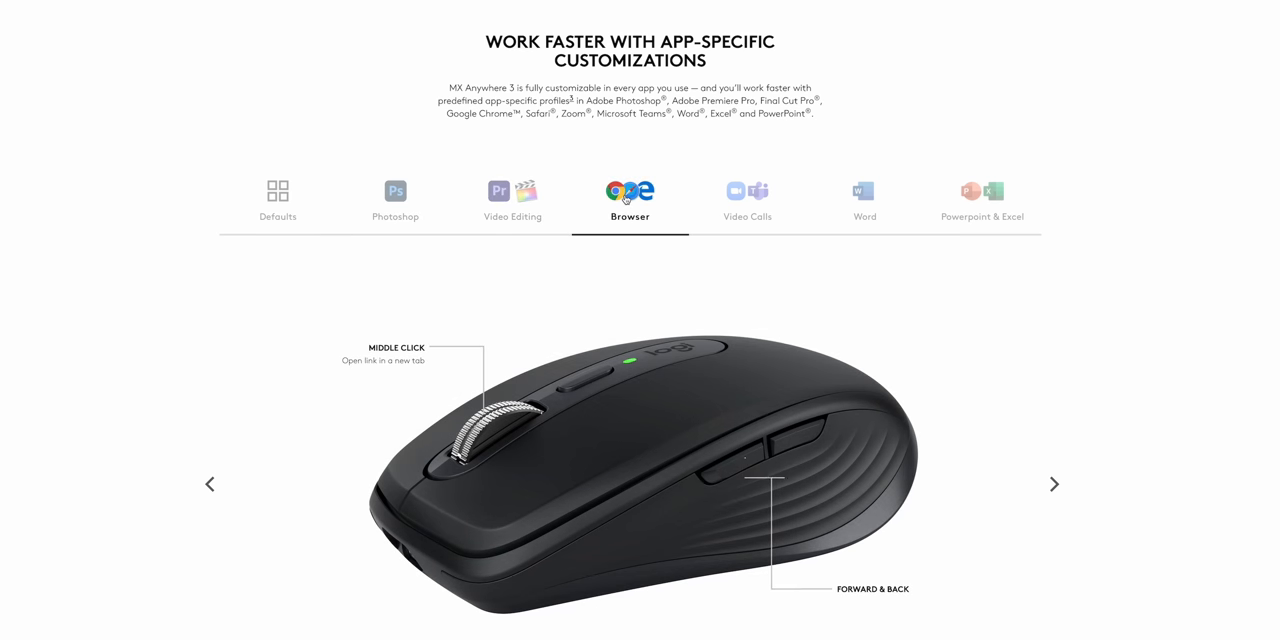
pyautogui.click(747, 200)
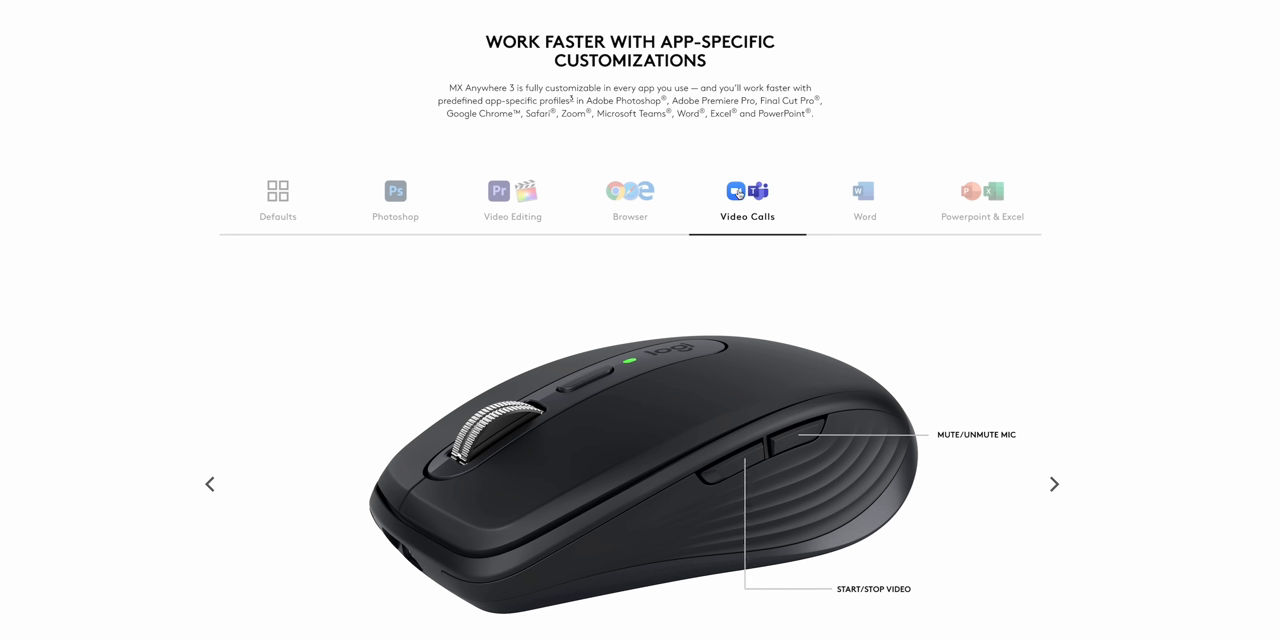